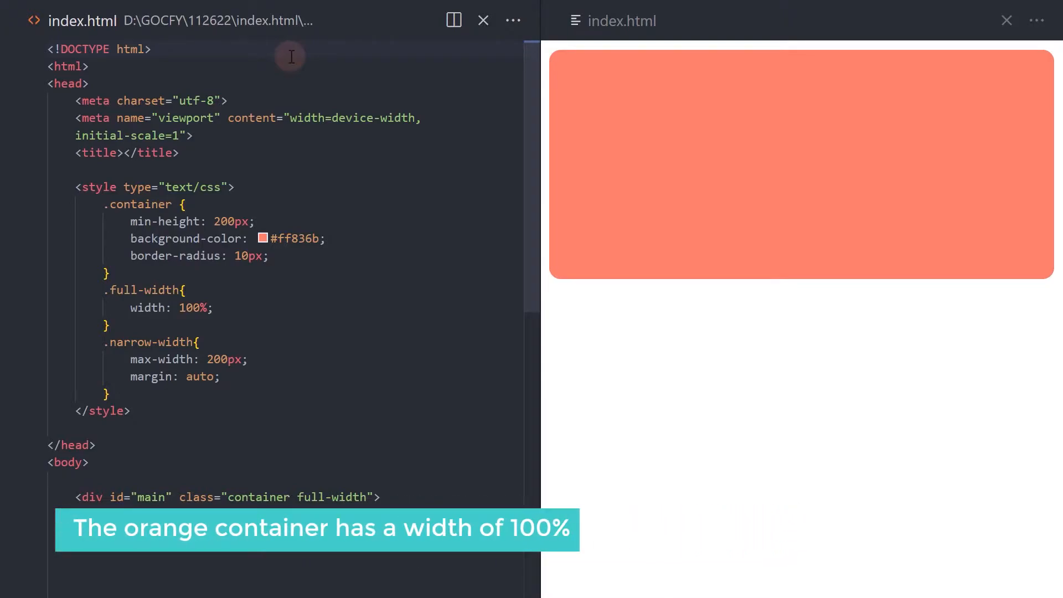
- Add a <script> tag on the empty line below the main div
click(151, 49)
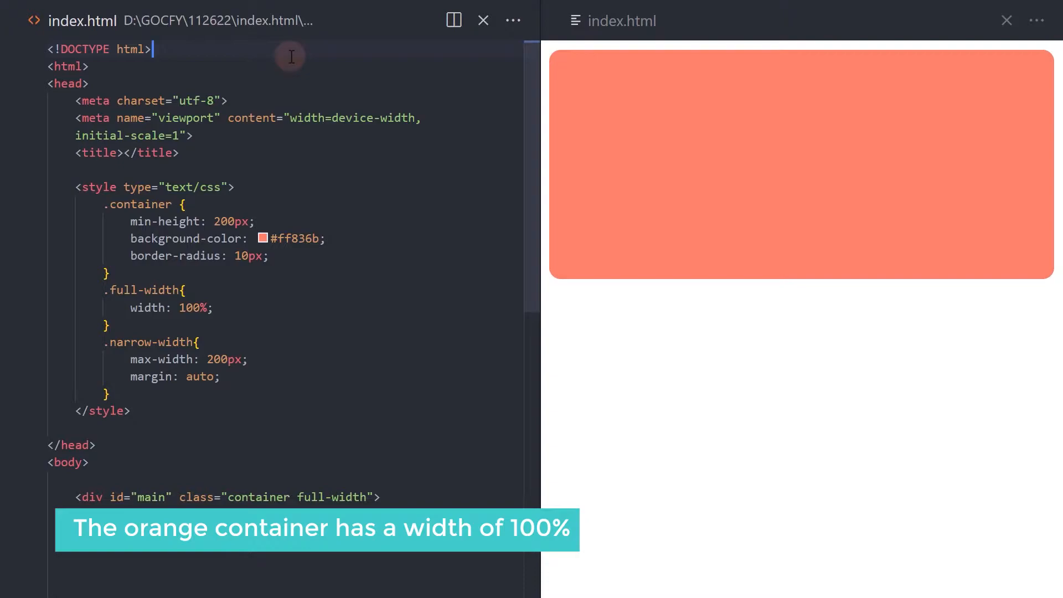
scroll(down, 3)
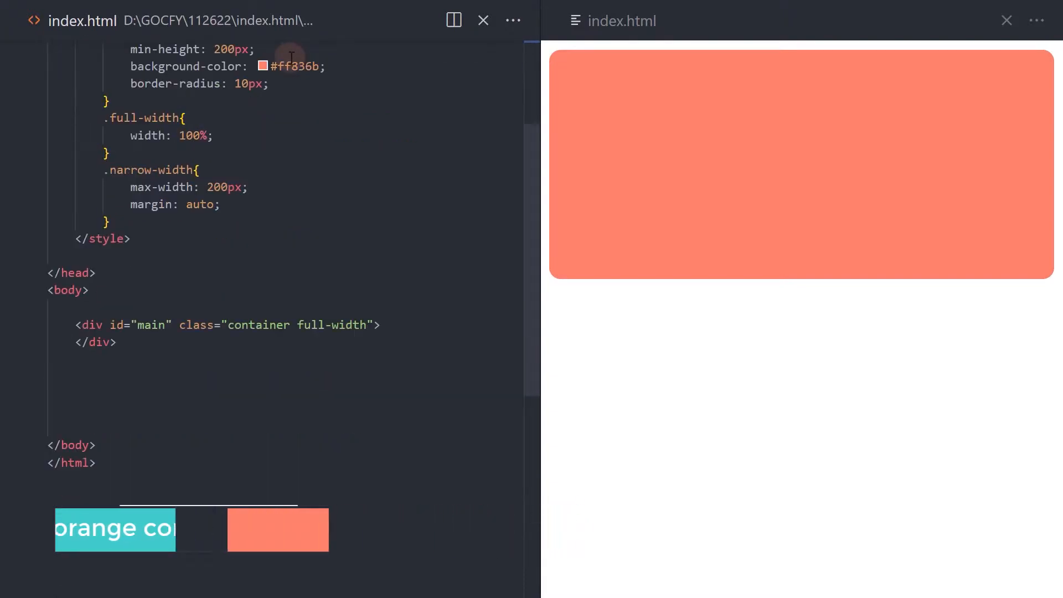
click(155, 387)
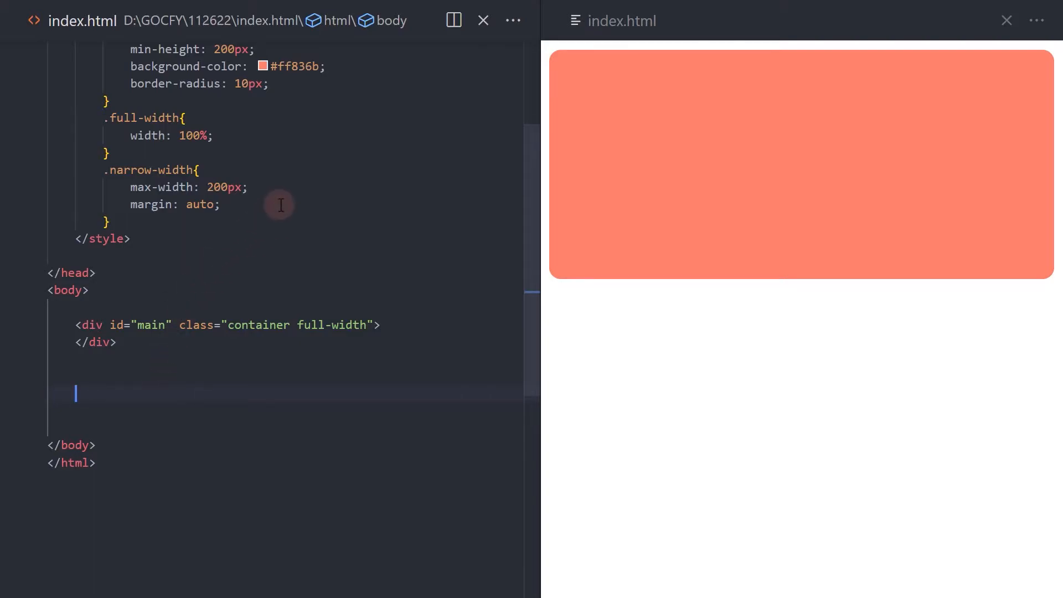
text(script>)
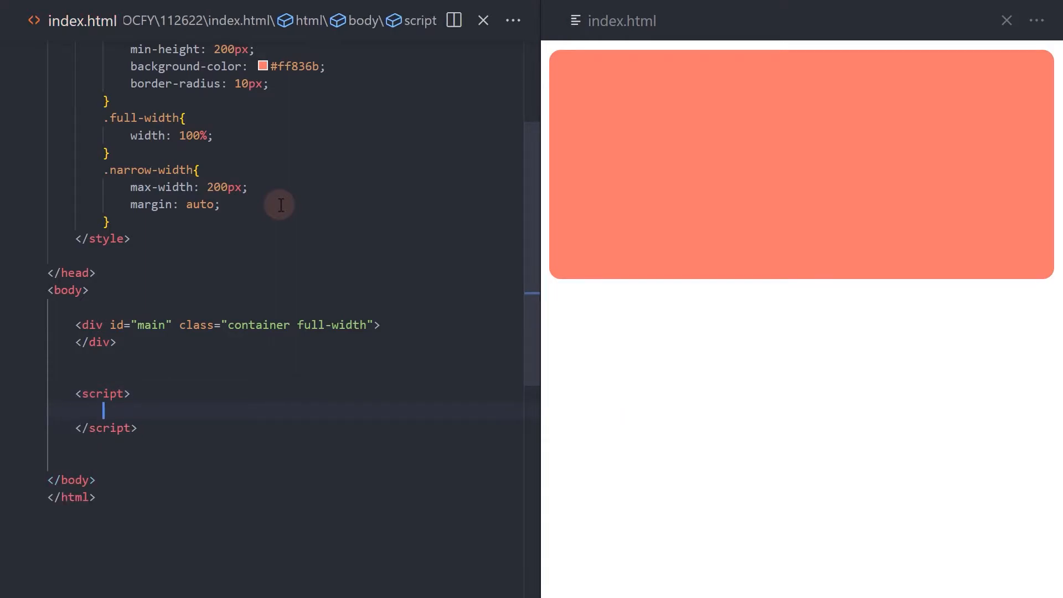
- Inside the script, write document.getElementById("main").classList.remove("full-width");
text(document)
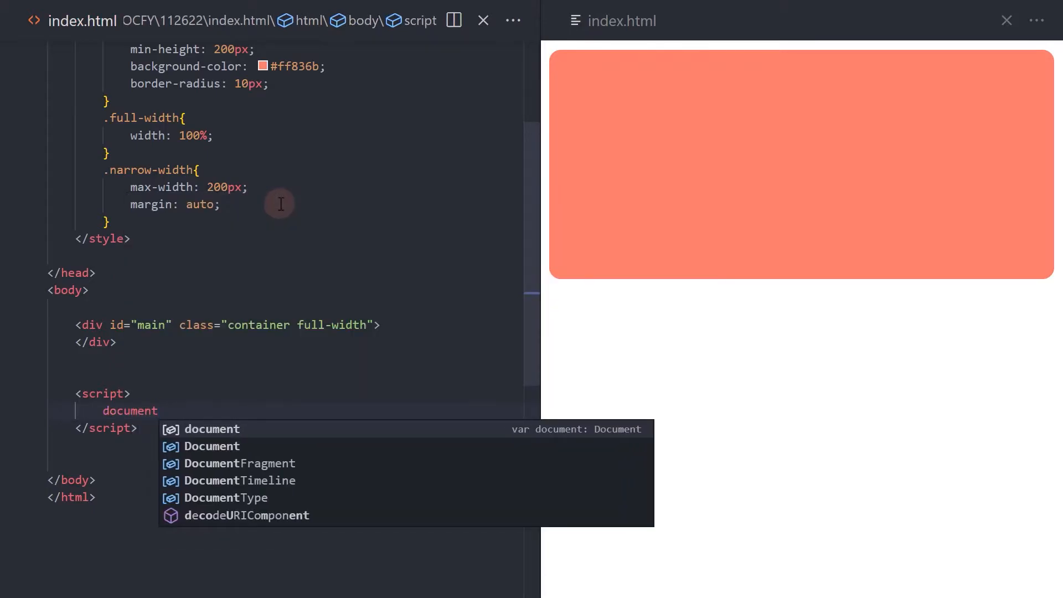
text(.getElementById)
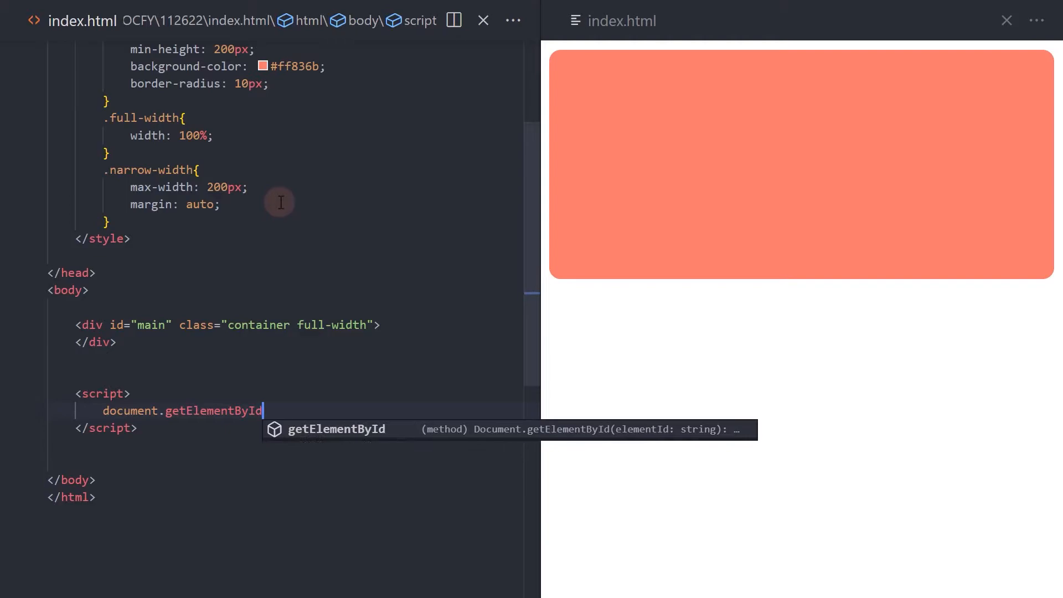
text((""))
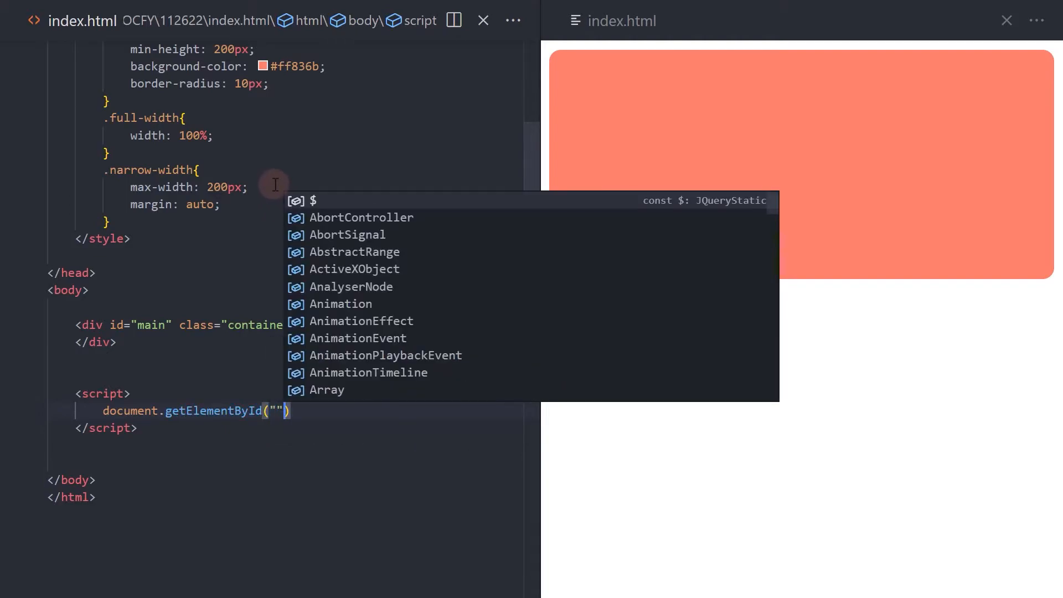
text(main)
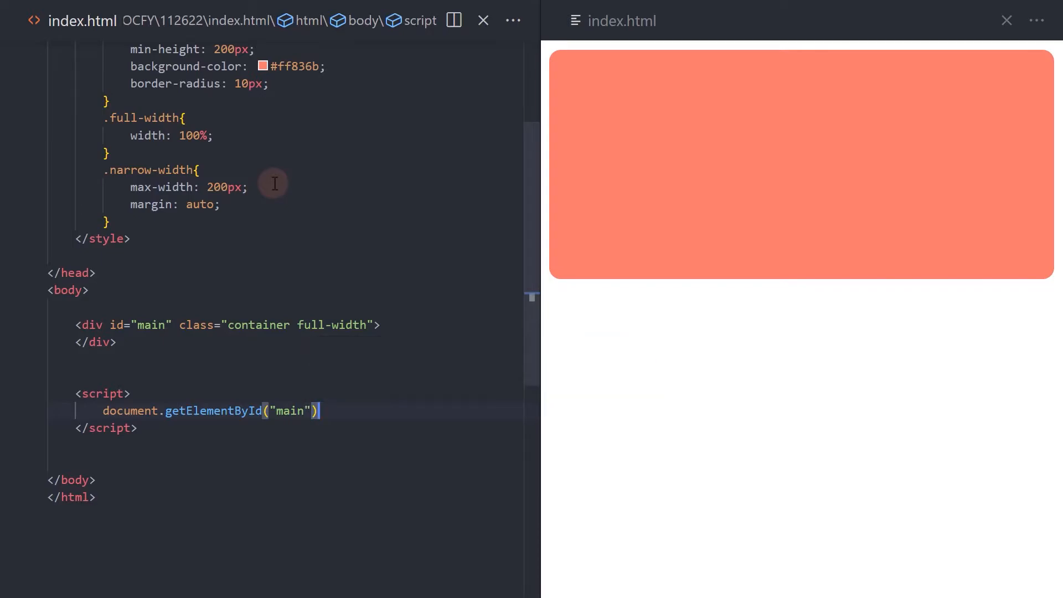
text(.classList.remove()
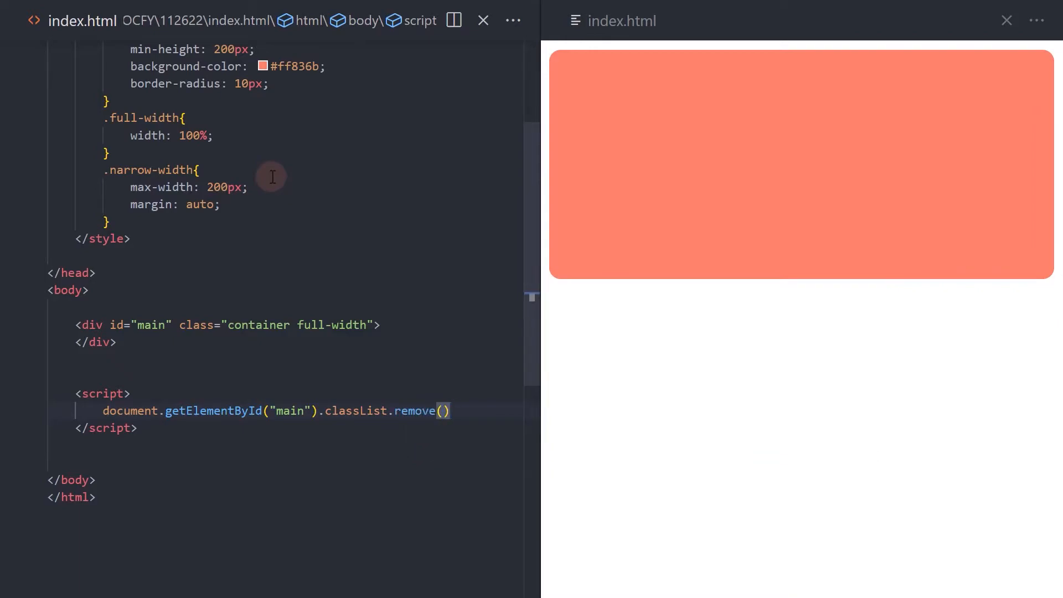
text("";)
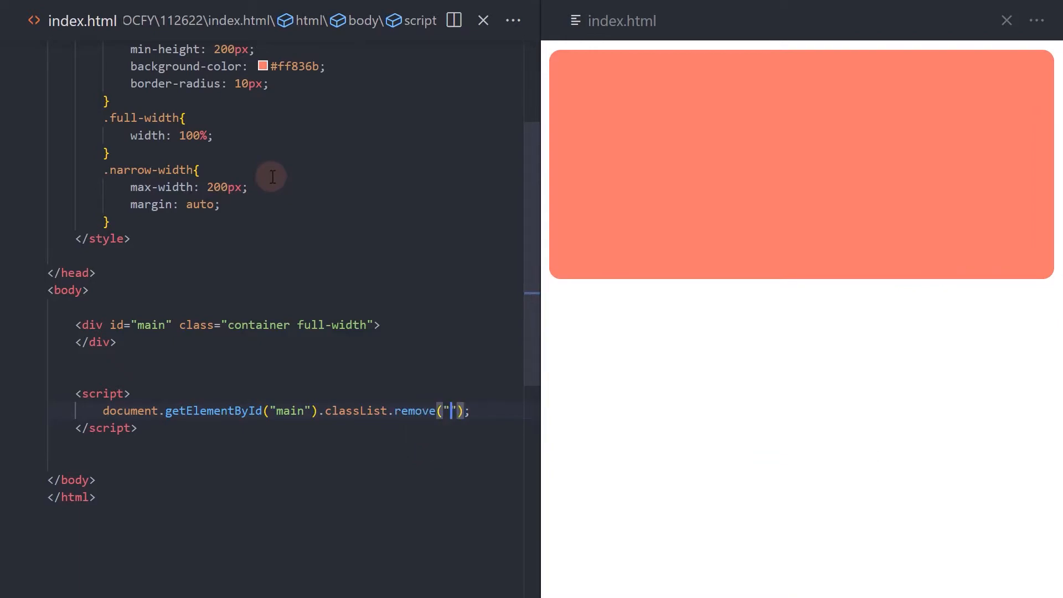
mouse_move(299, 324)
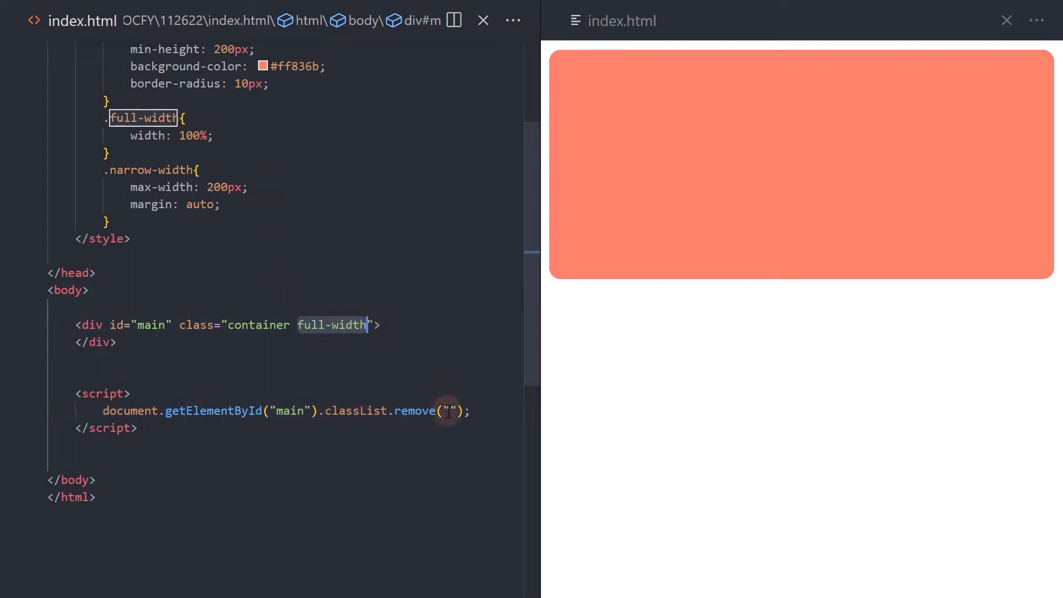
text(full-width)
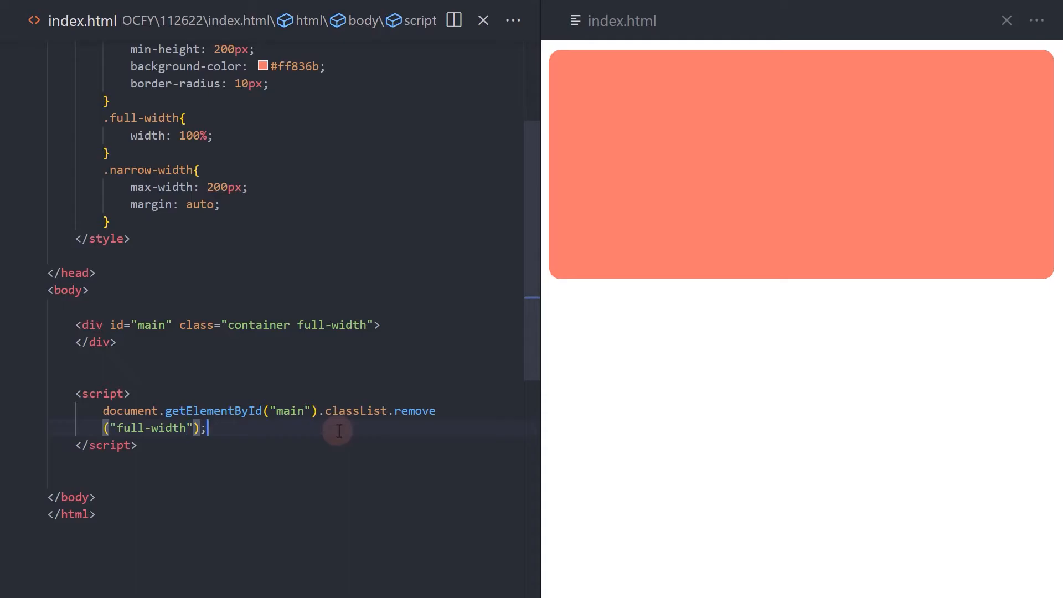
mouse_move(234, 425)
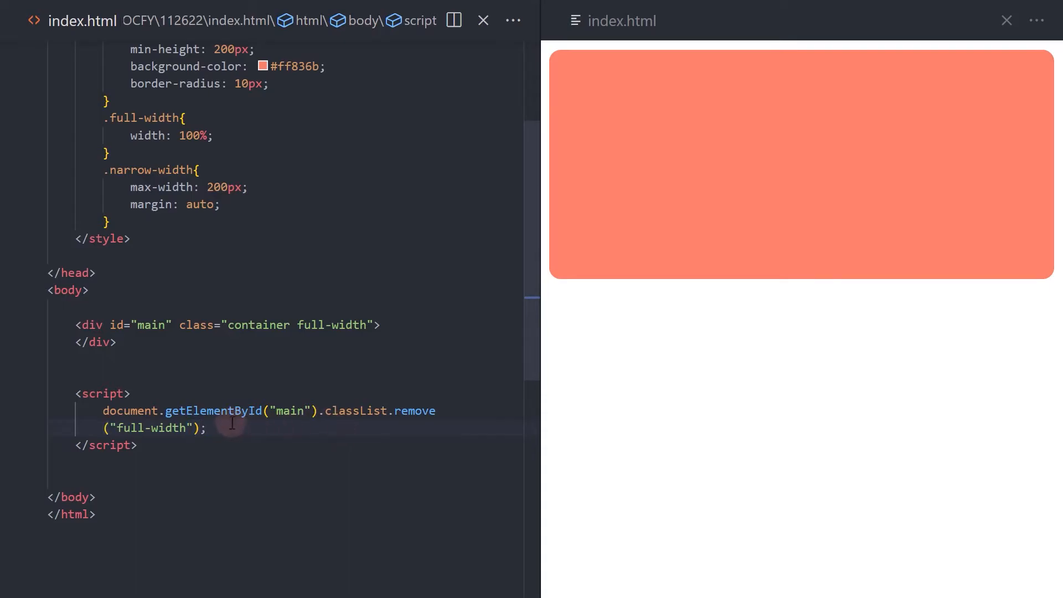
- Add the line document.getElementById("main").classList.add("narrow-width"); to the script
text(document.getElementById(")
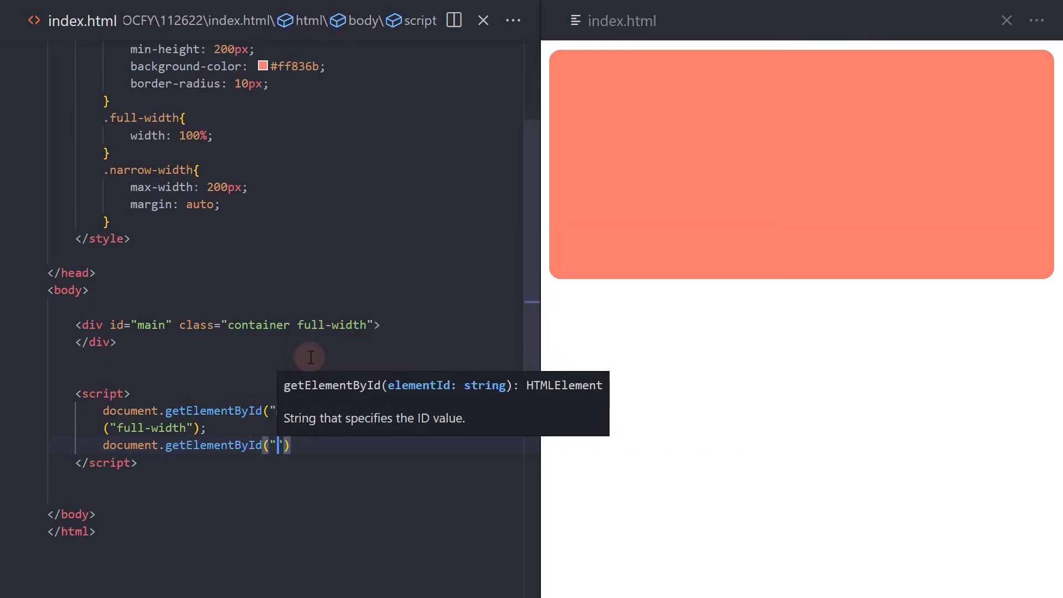
text(main)
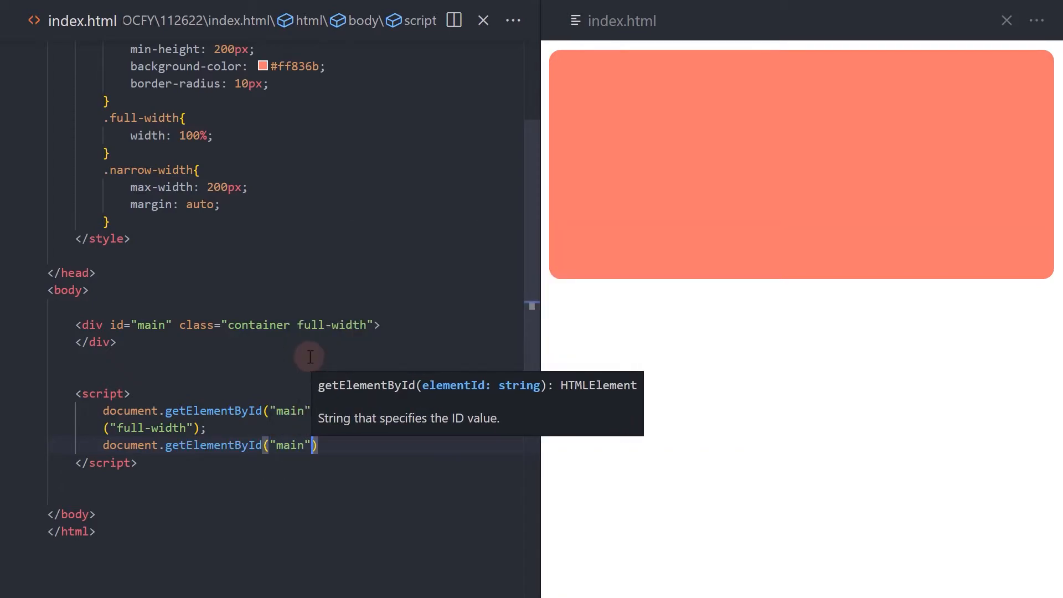
text(.classList.add();)
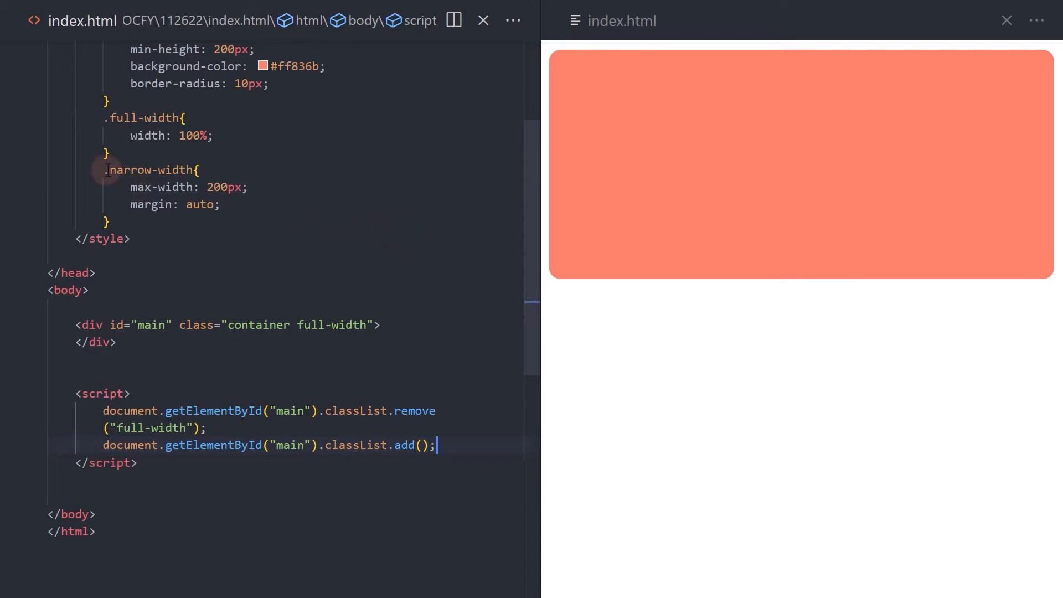
double_click(148, 170)
text(")
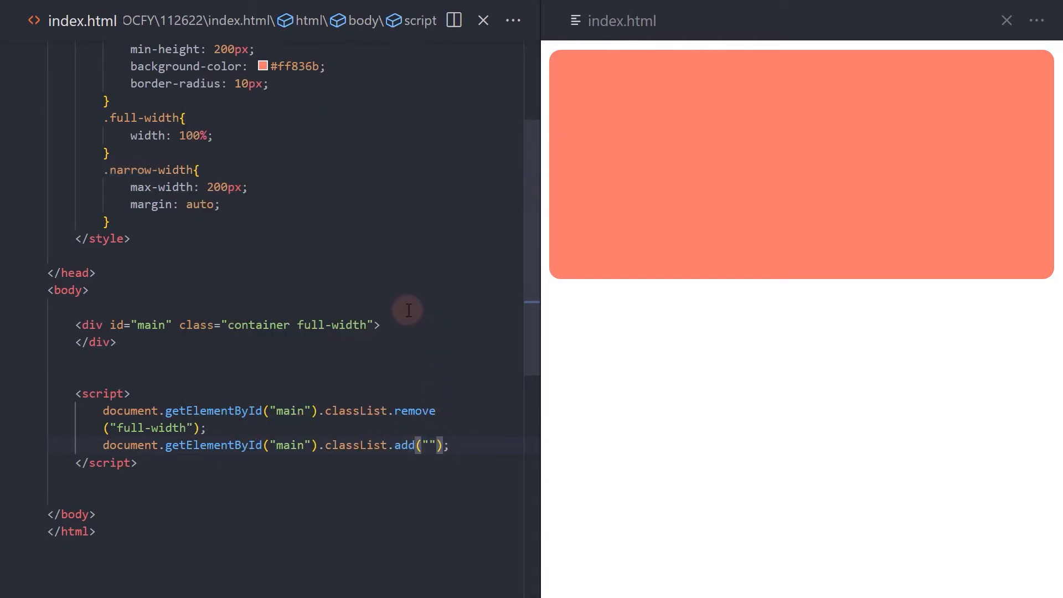
text(narrow-width)
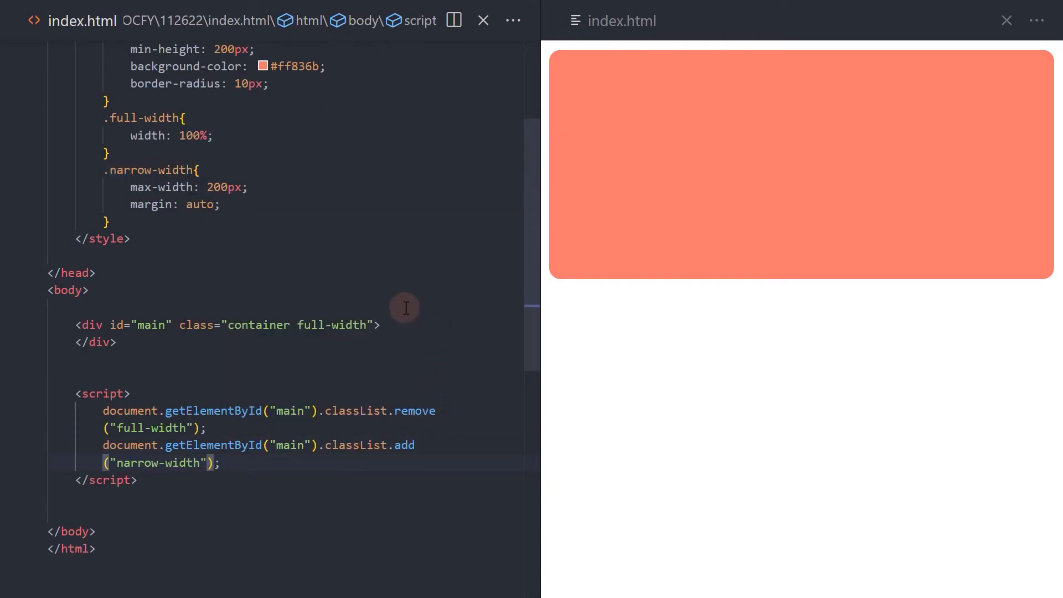